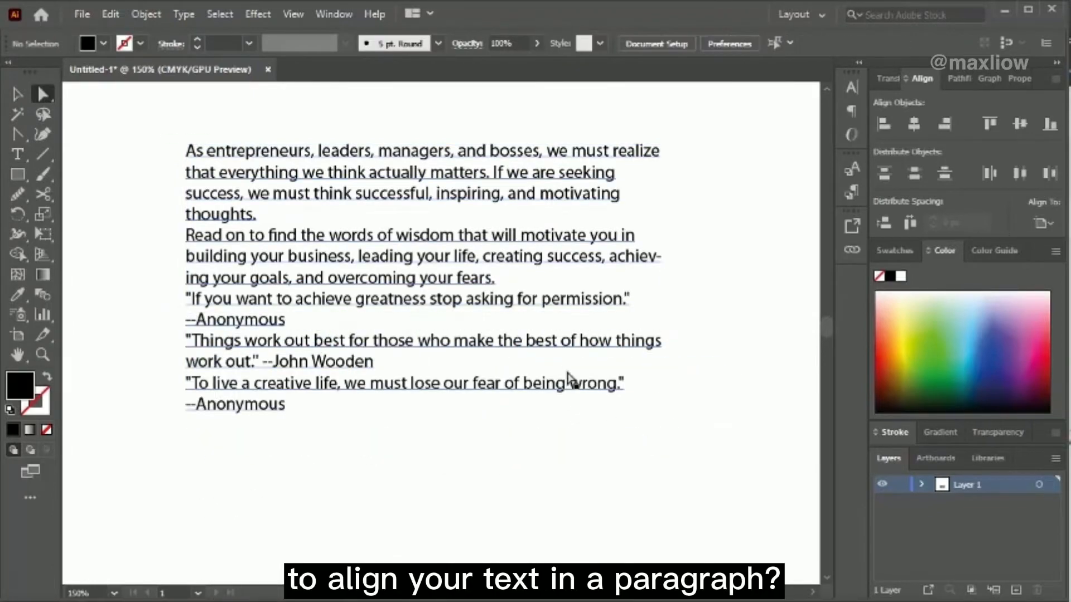
Step: Select the quotes paragraph and apply Flatten Transparency with the default Medium Resolution preset
click(145, 13)
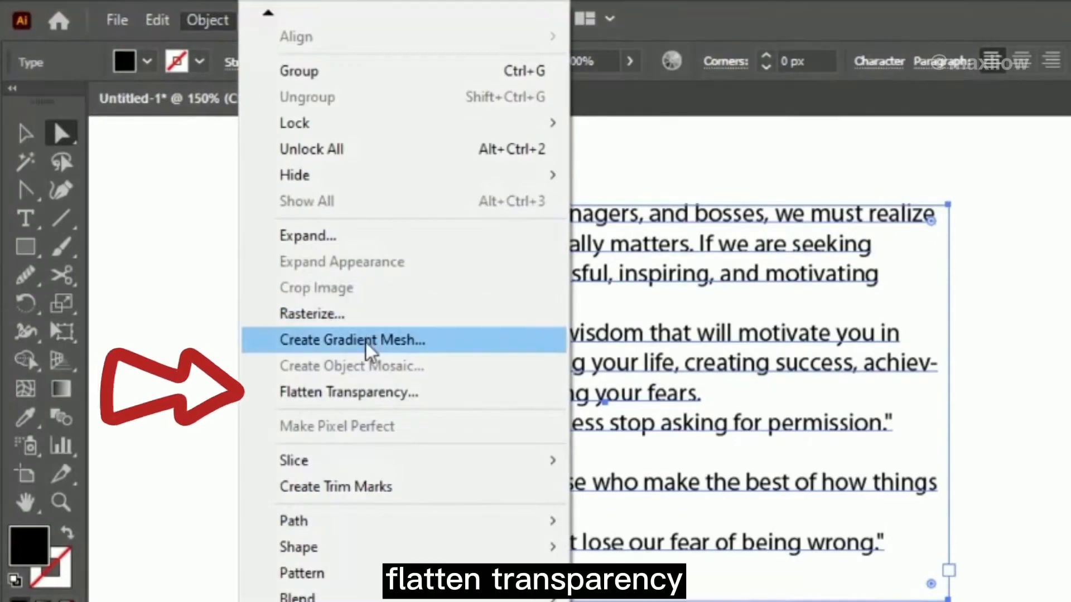
click(349, 392)
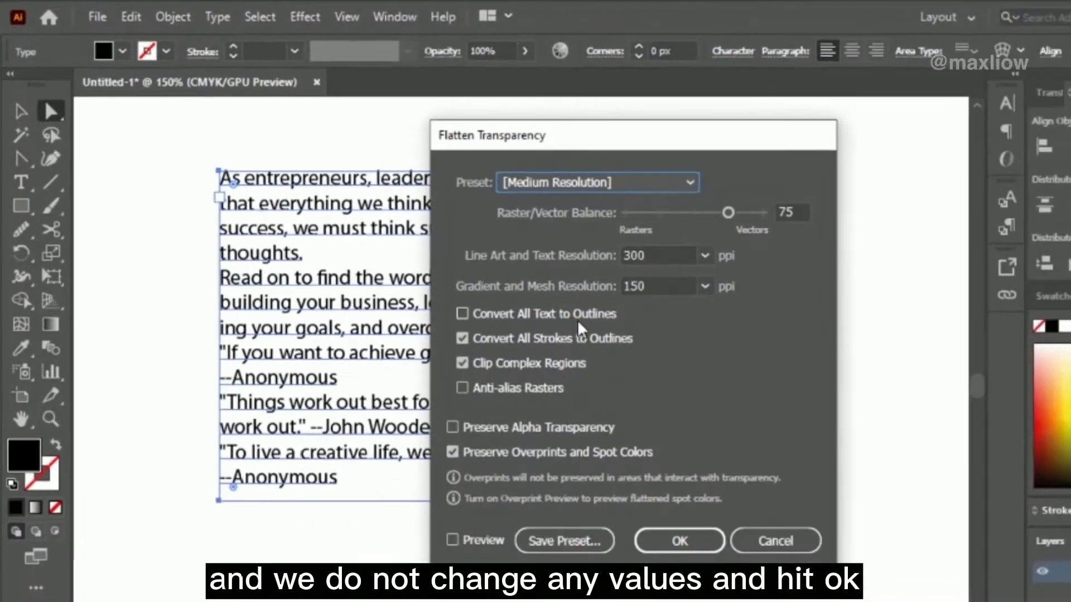
click(678, 540)
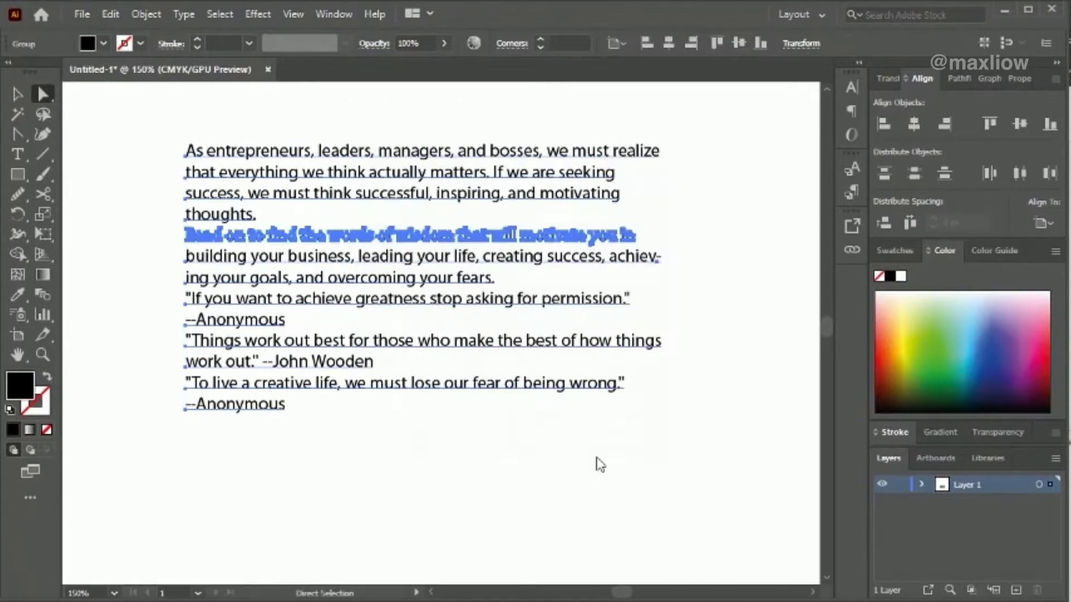
Step: Apply Simplify to the flattened text group from its context menu
right_click(600, 464)
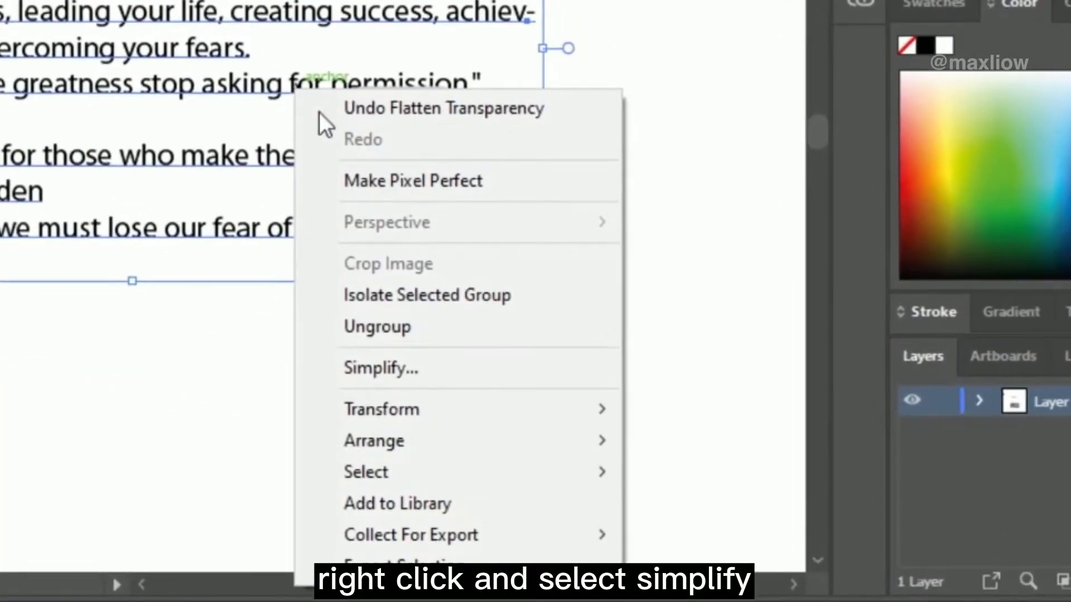
click(381, 368)
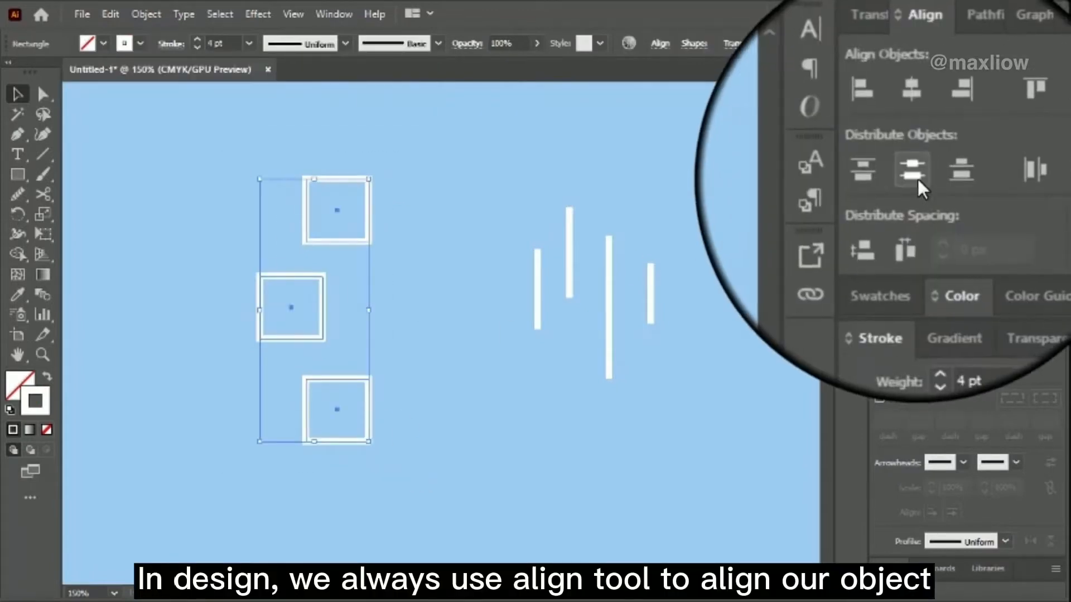
Step: Distribute the three white squares evenly into a vertical column
click(910, 170)
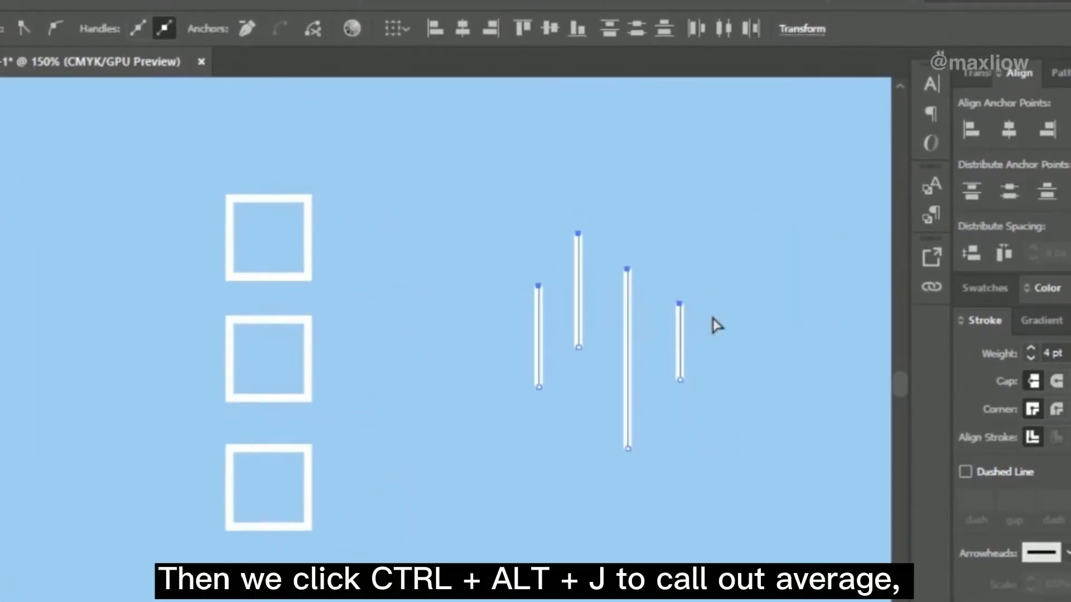
Step: Average the selected top anchors on Both axes to form the upward arrow
key(ctrl+alt+j)
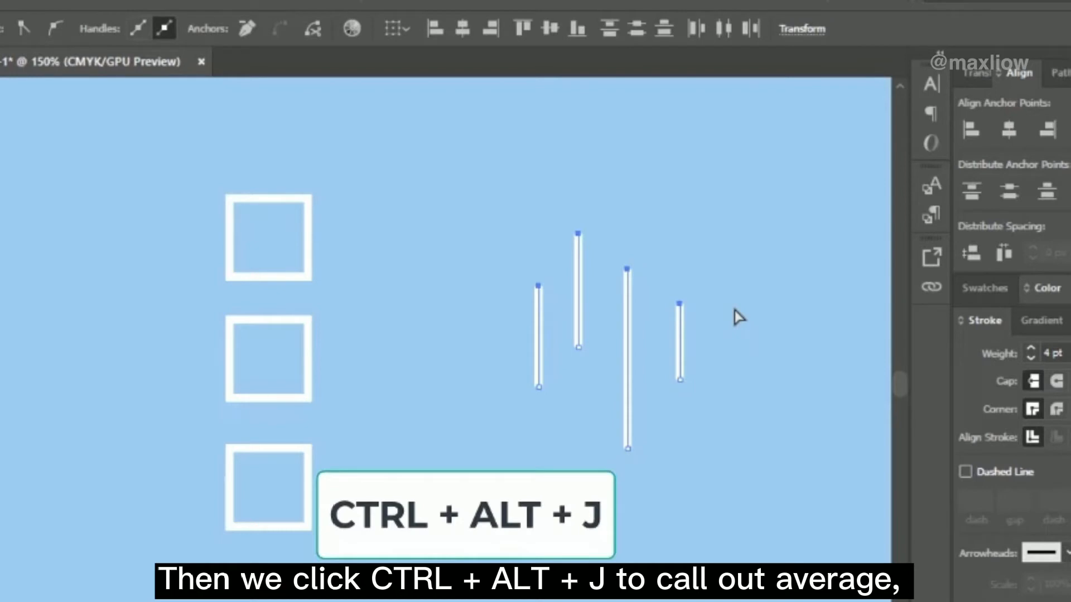
key(ctrl+alt+j)
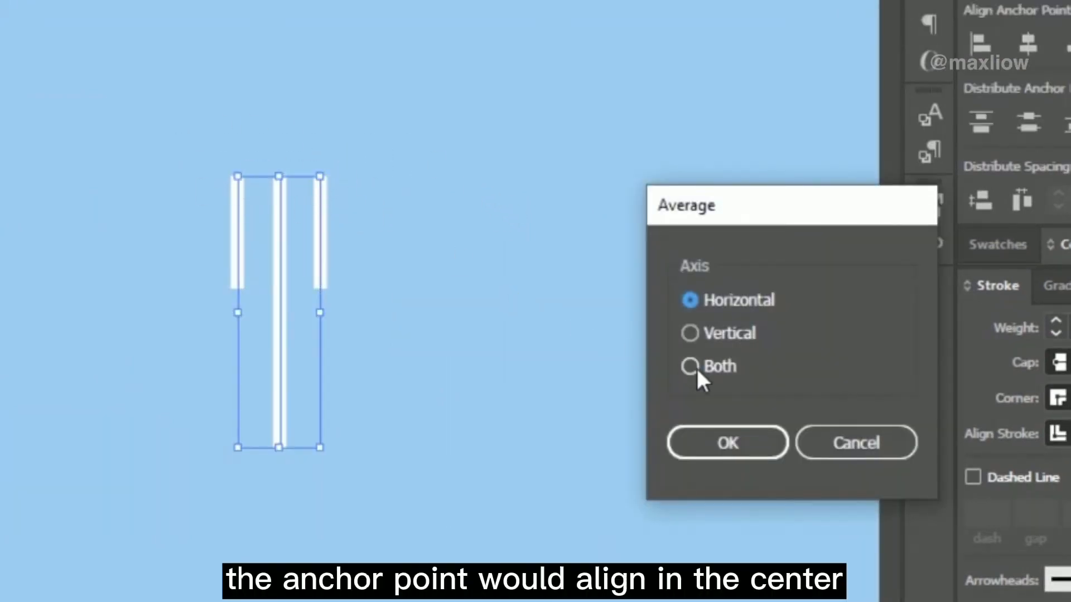
click(690, 367)
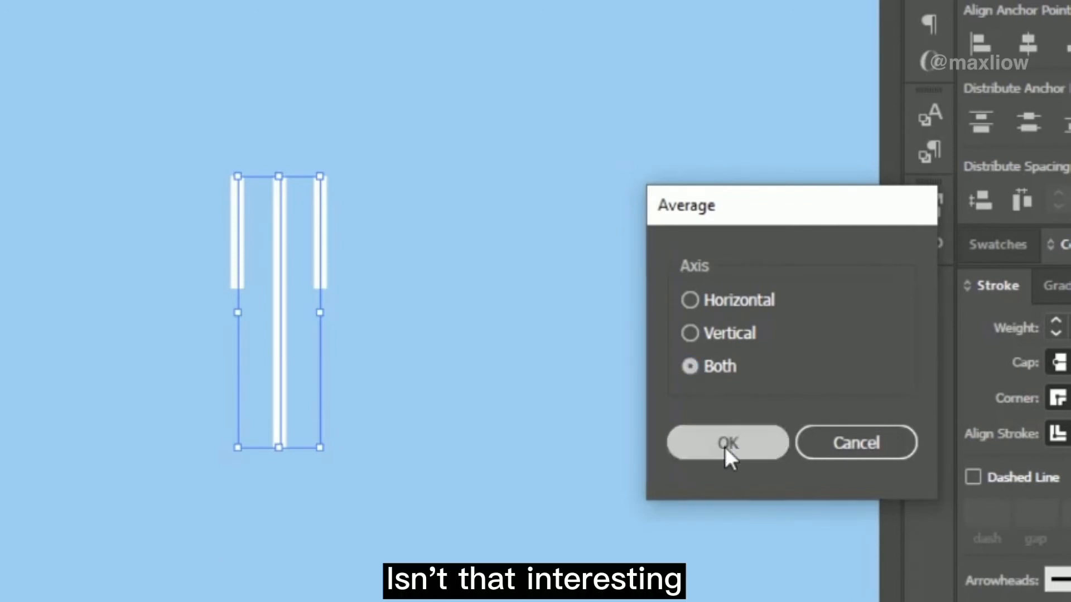
click(726, 442)
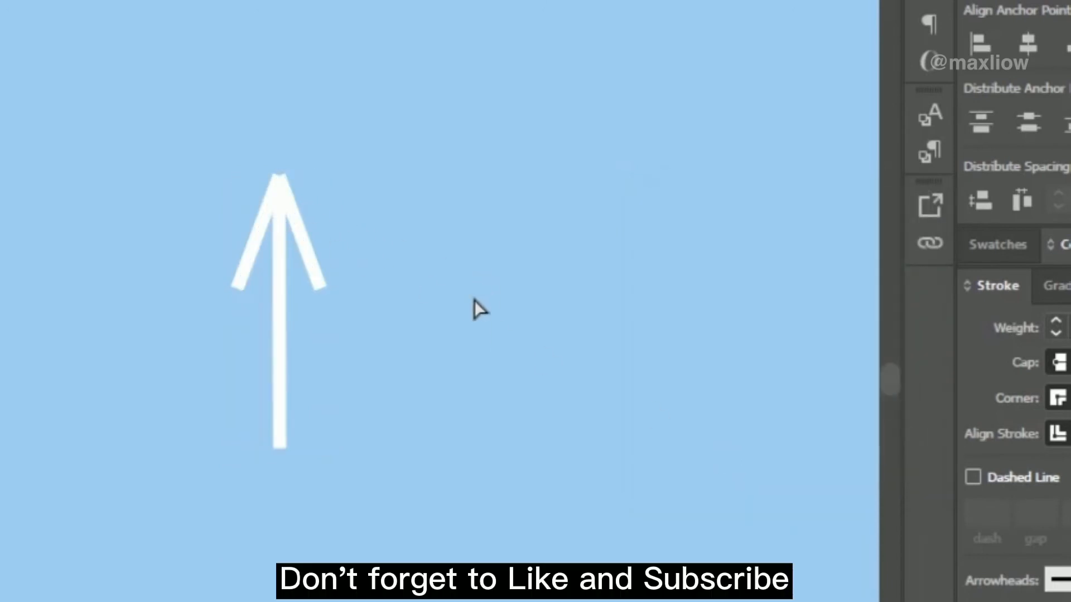
mouse_move(539, 265)
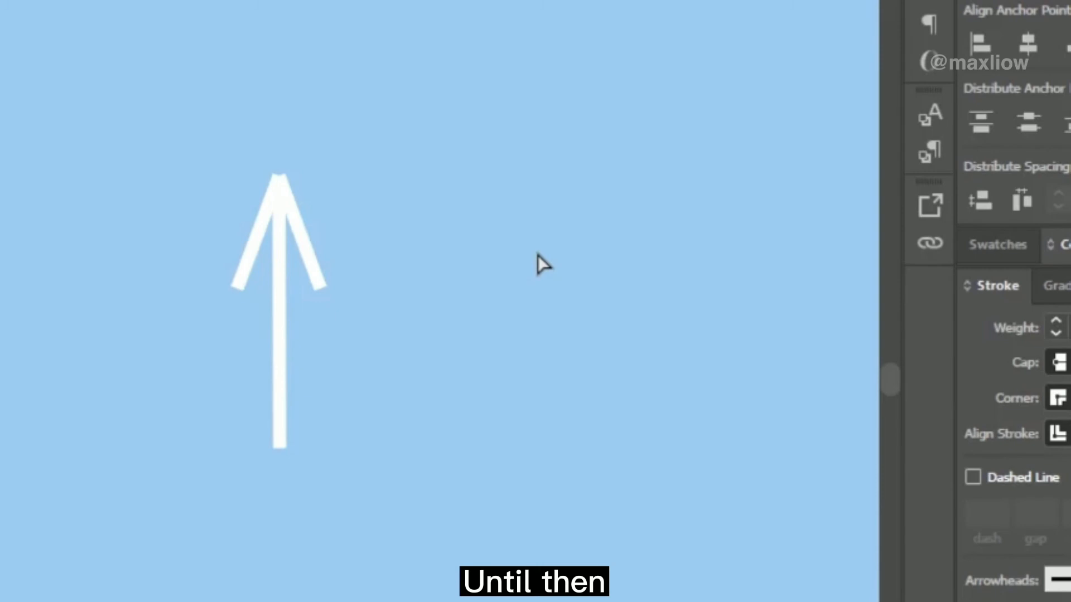